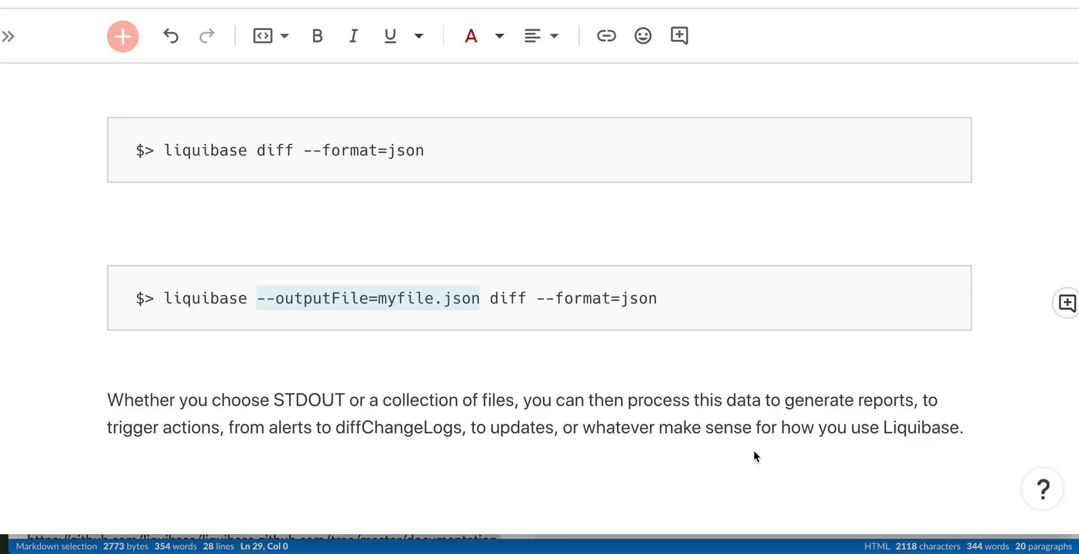
mouse_move(303, 154)
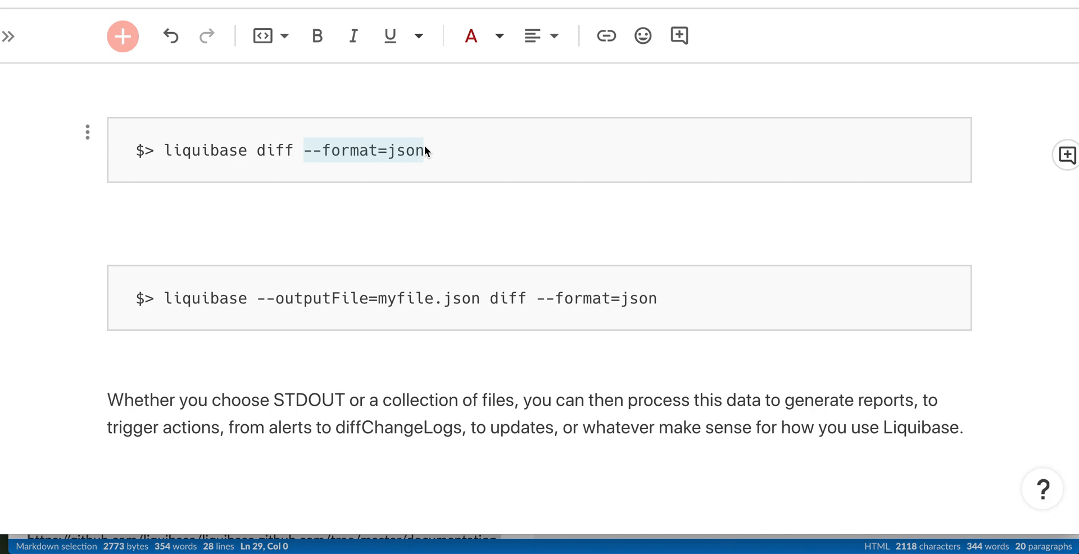
mouse_move(441, 213)
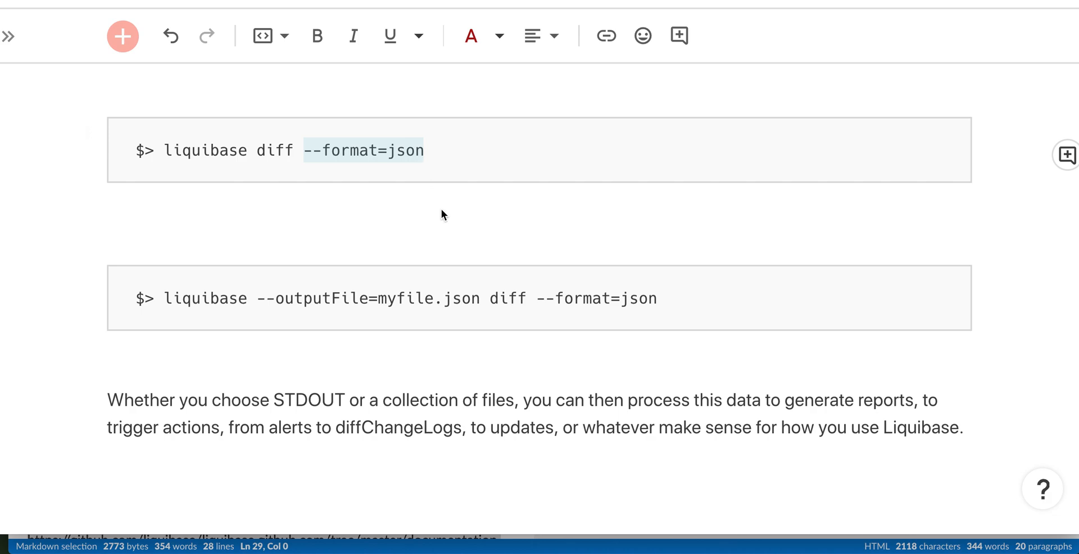
mouse_move(392, 212)
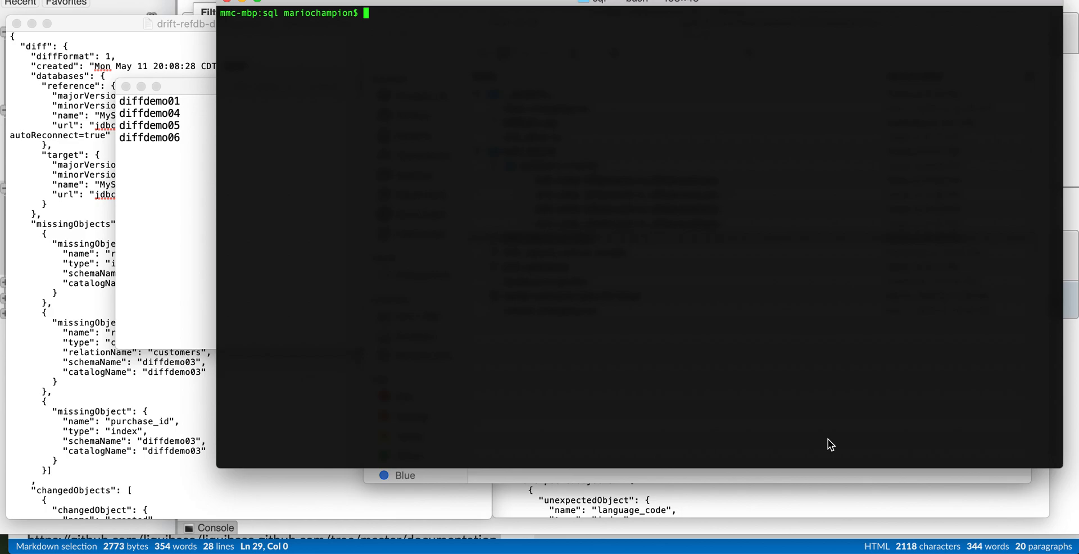
Run drift_reports and highlight the drift_dblist.txt file name in its output.
text(drift_reports)
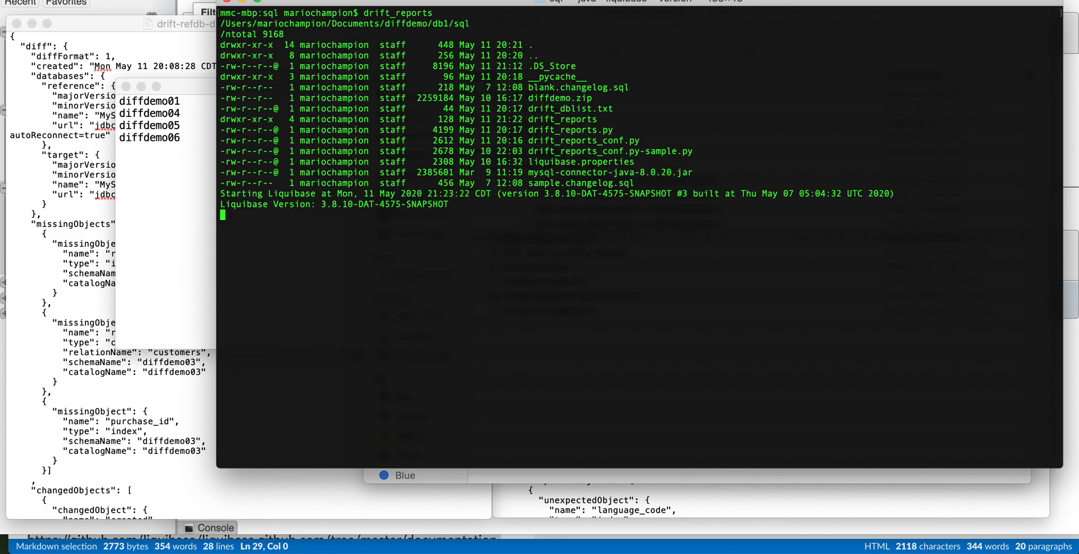
key(Return)
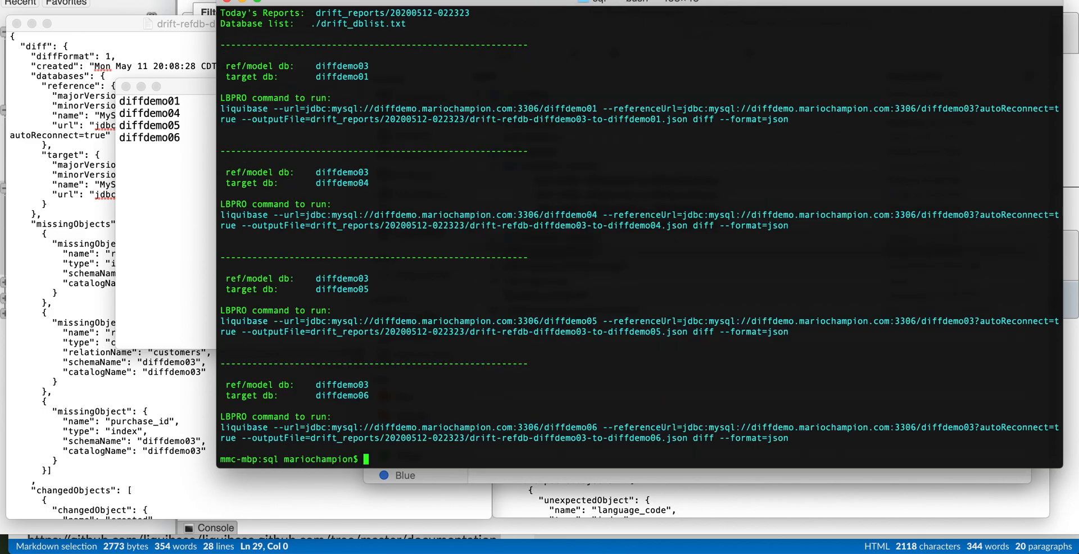
mouse_move(658, 274)
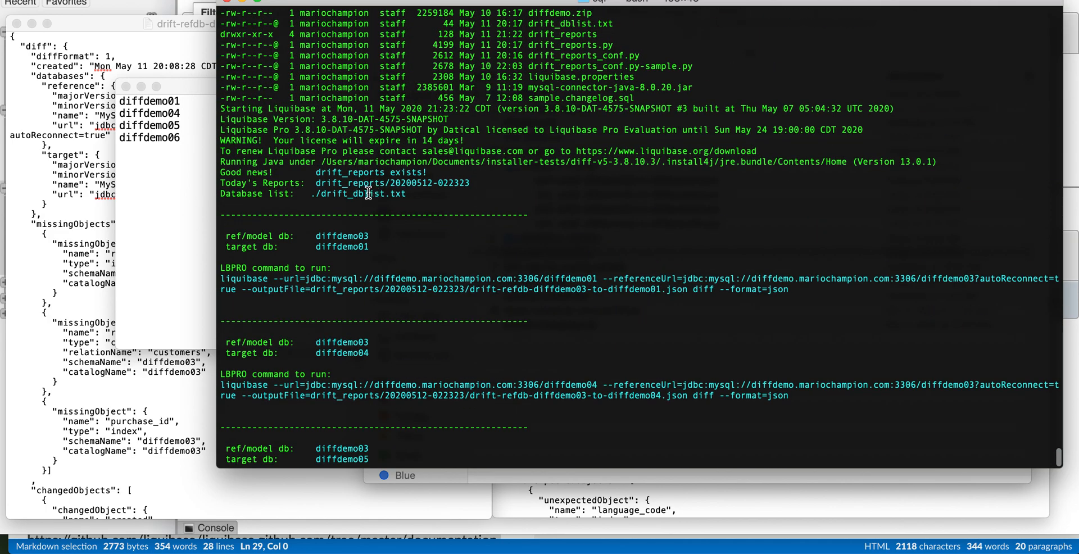
double_click(363, 193)
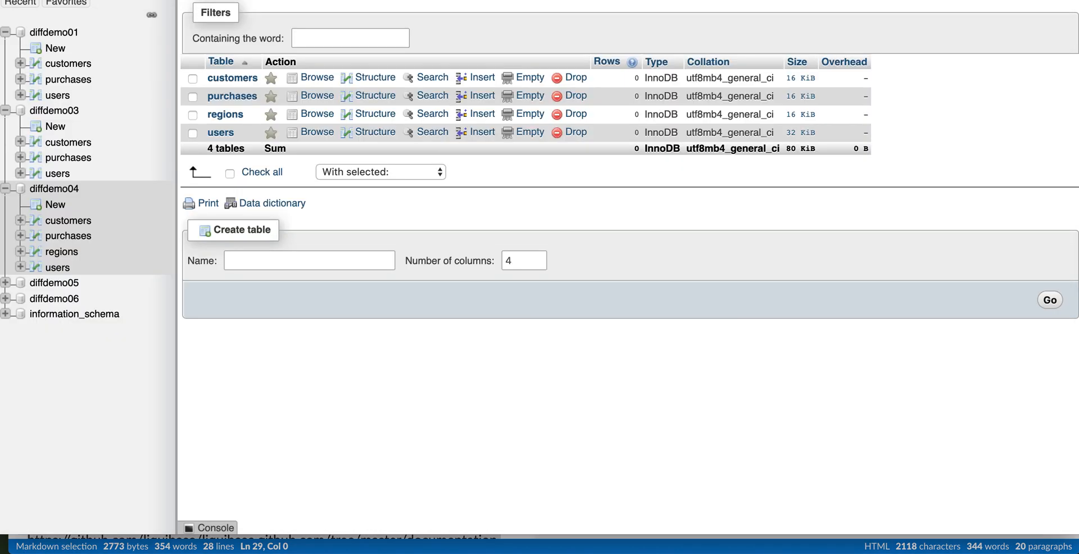
mouse_move(109, 244)
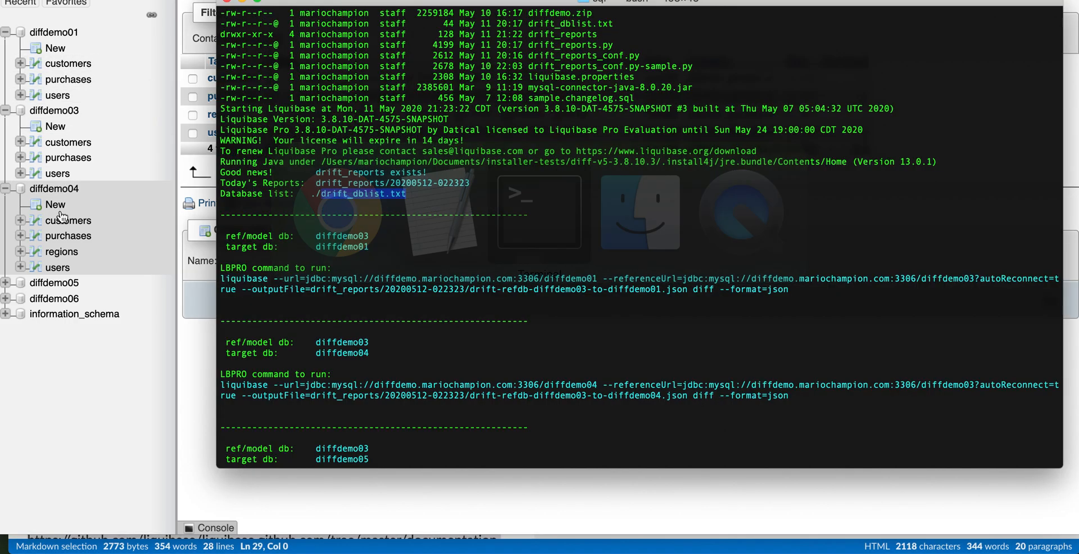
double_click(361, 194)
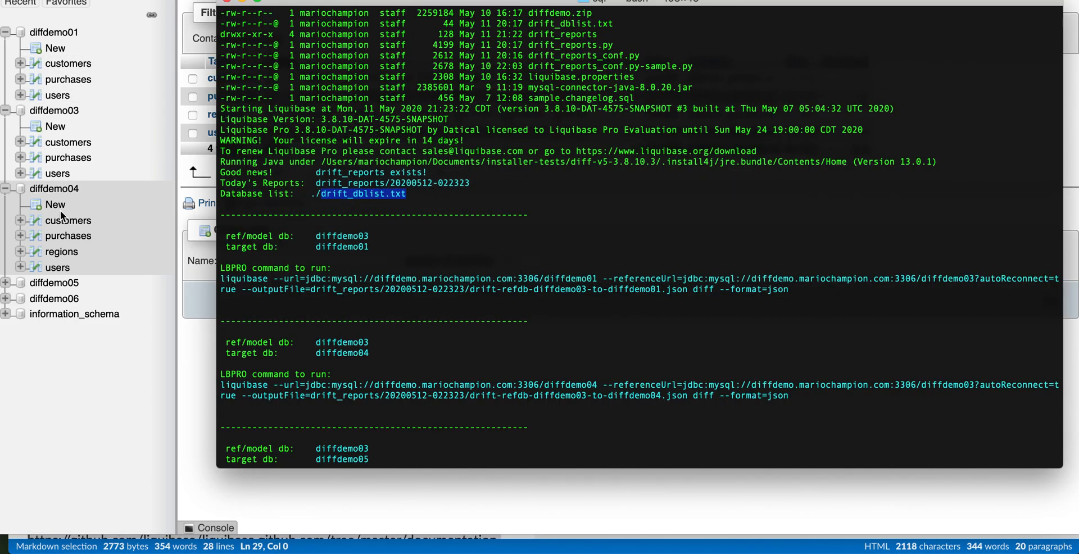
double_click(341, 236)
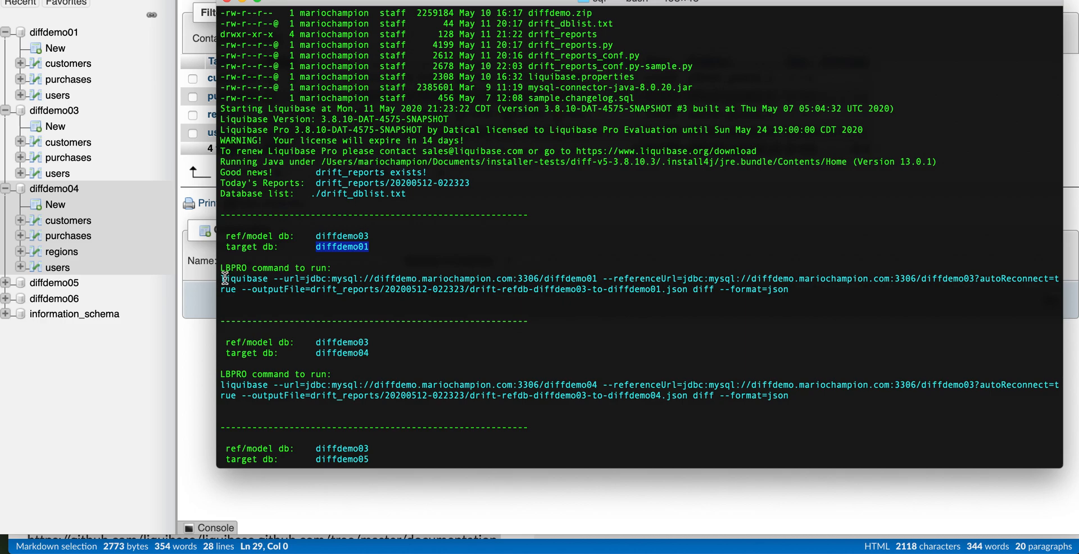
drag(220, 278, 789, 289)
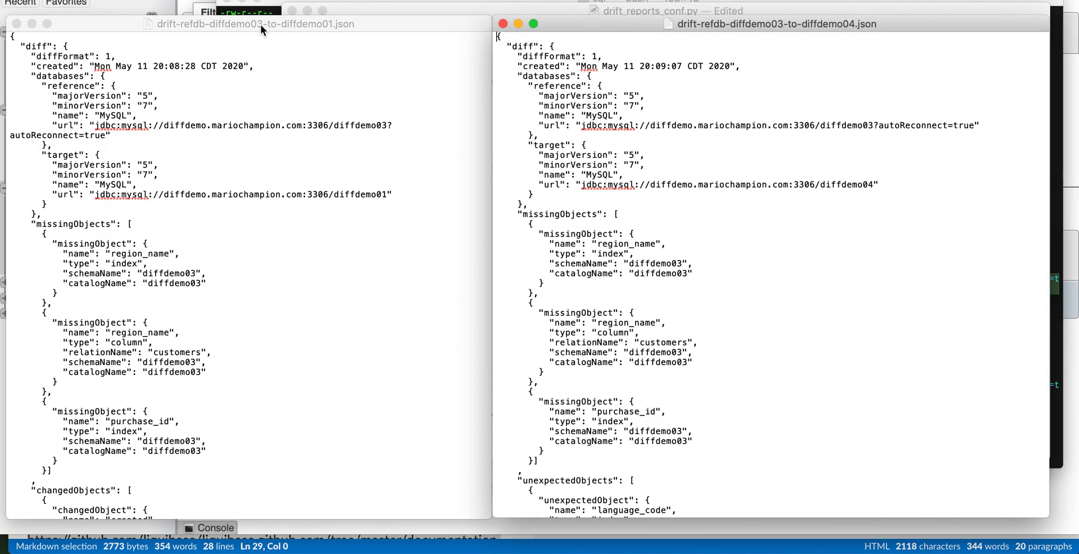
mouse_move(324, 32)
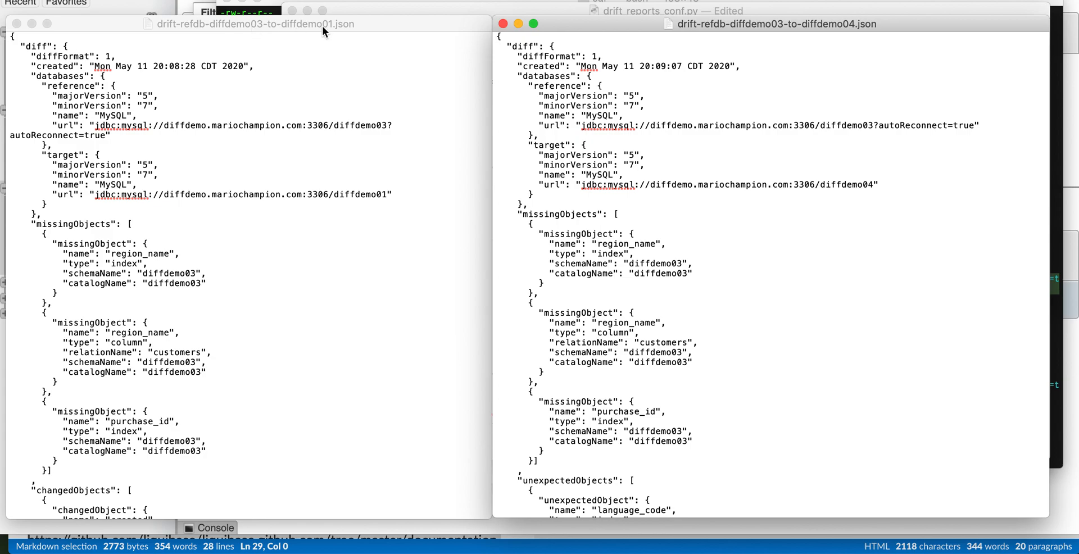
Scroll both JSON reports through missingObjects, unexpectedObjects and changedObjects to their ends.
scroll(down, 3)
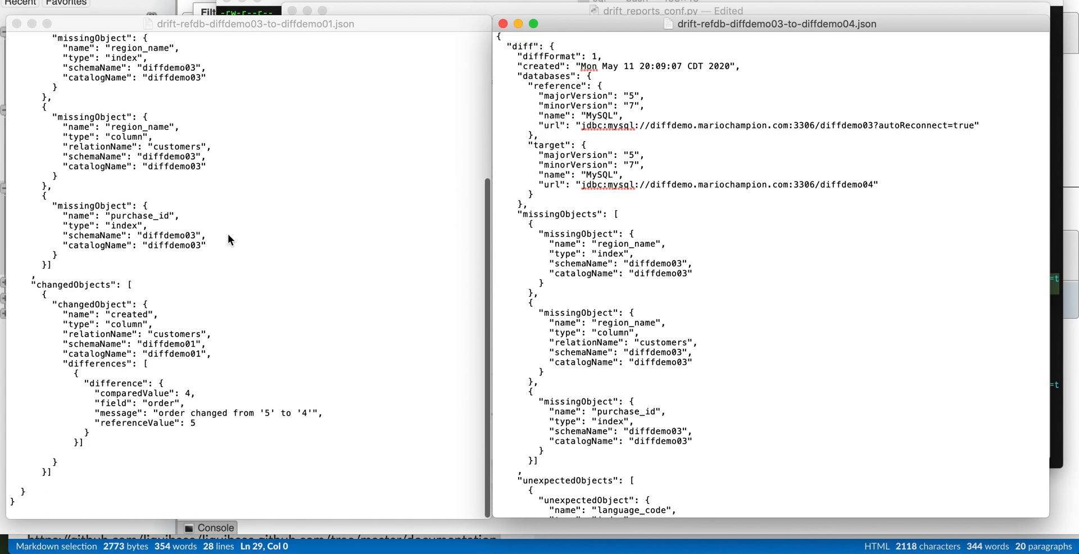
scroll(down, 3)
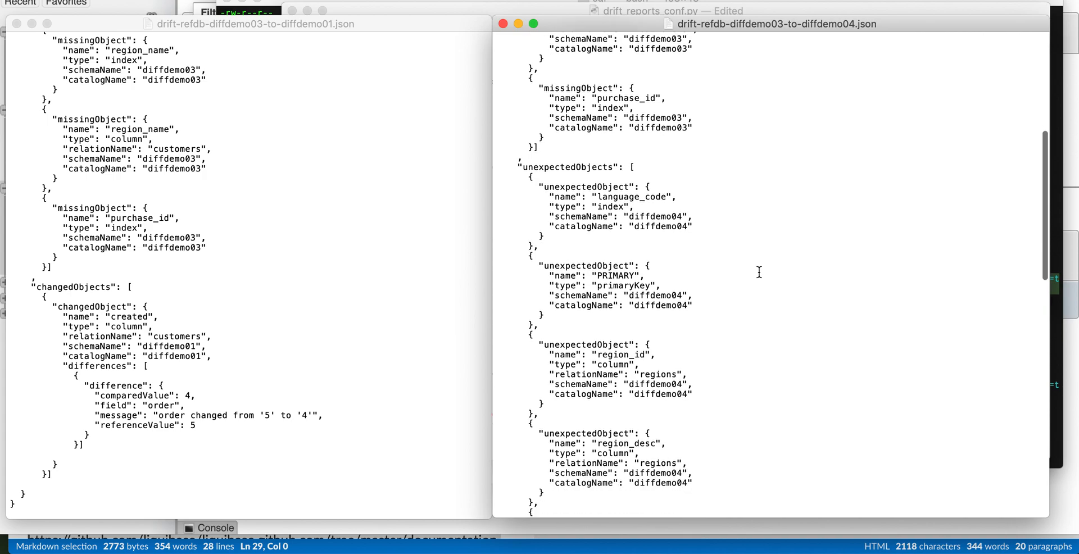
scroll(down, 3)
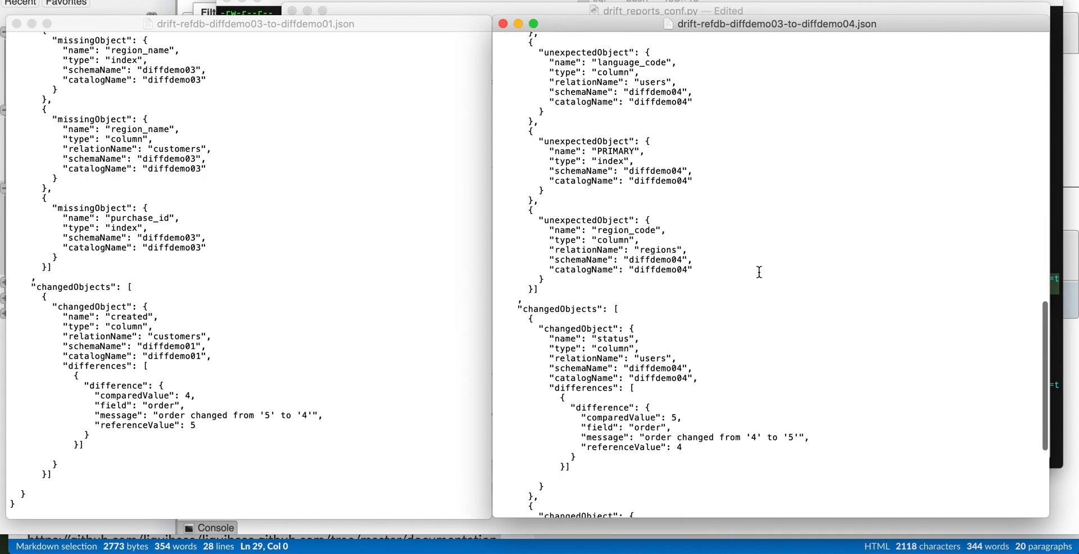
scroll(down, 3)
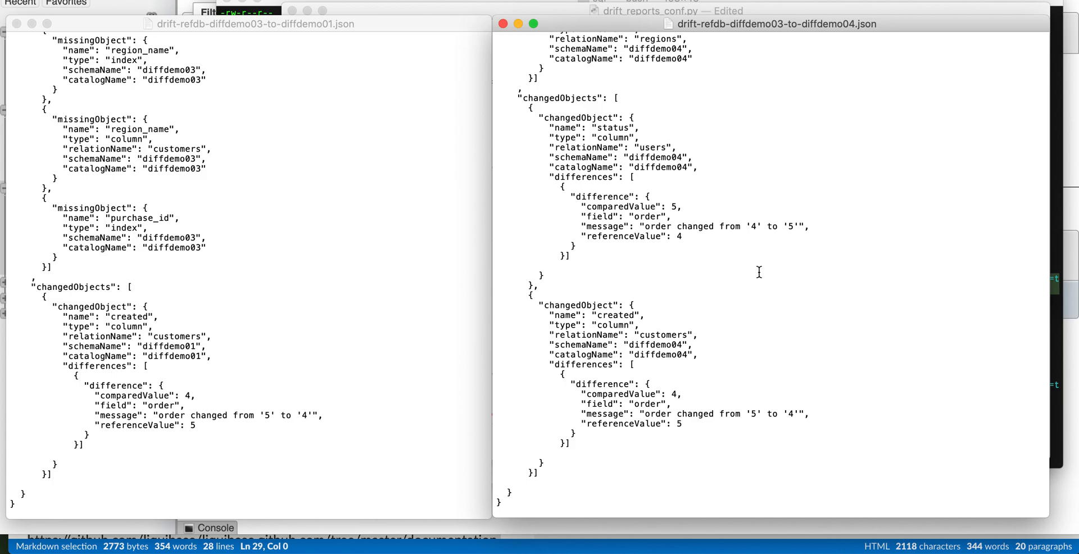
Review drift_reports_conf.py, highlighting the driftreports_dir output directory and drift_dblist.txt localfile values.
click(648, 10)
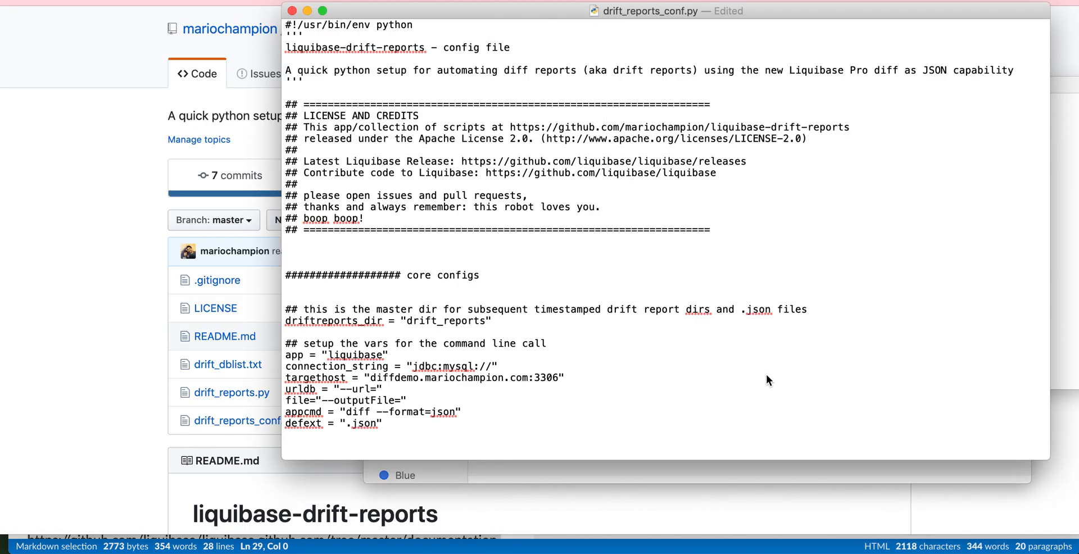
mouse_move(671, 310)
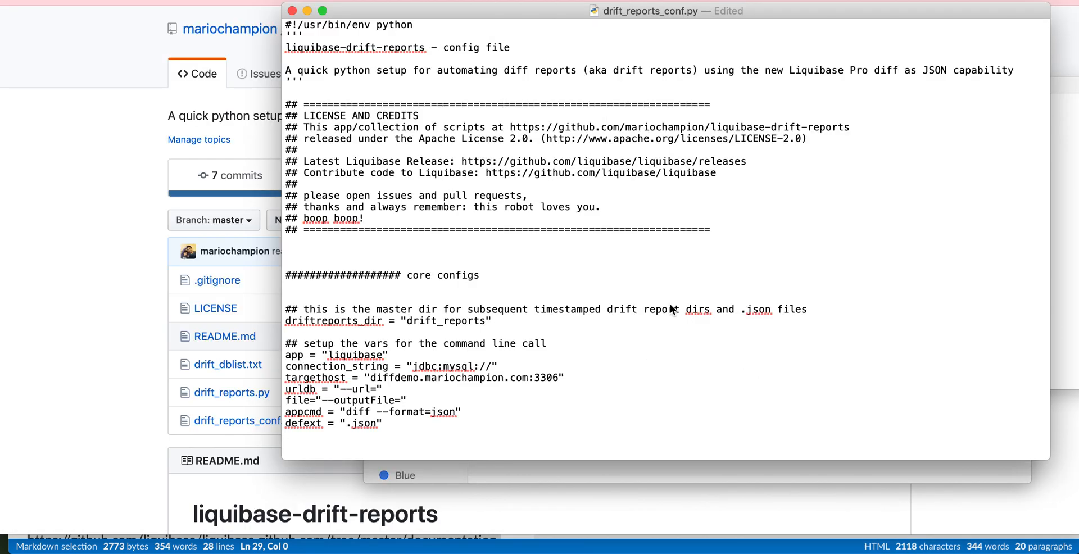
scroll(down, 3)
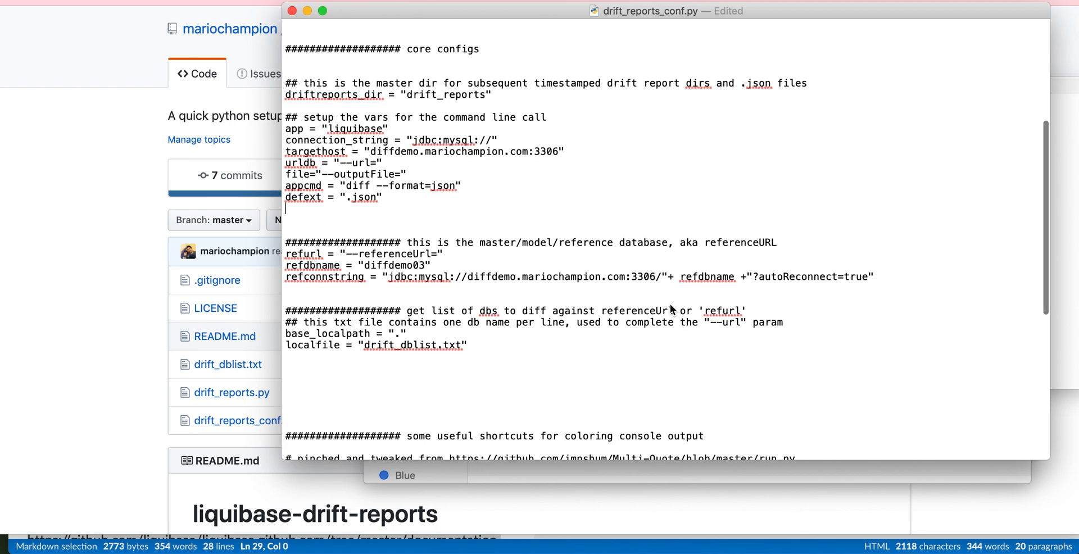
double_click(333, 94)
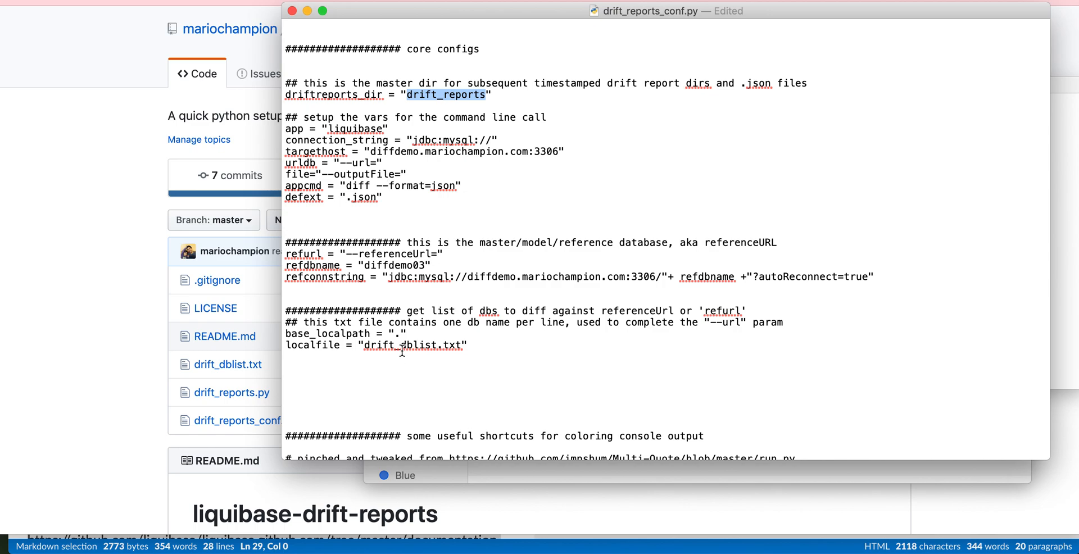
double_click(412, 345)
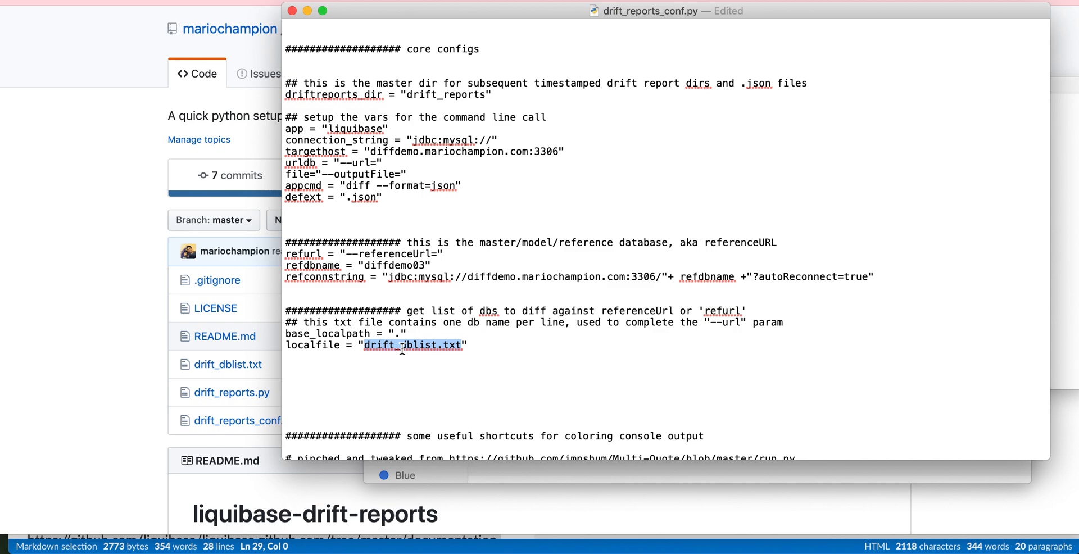
mouse_move(1060, 268)
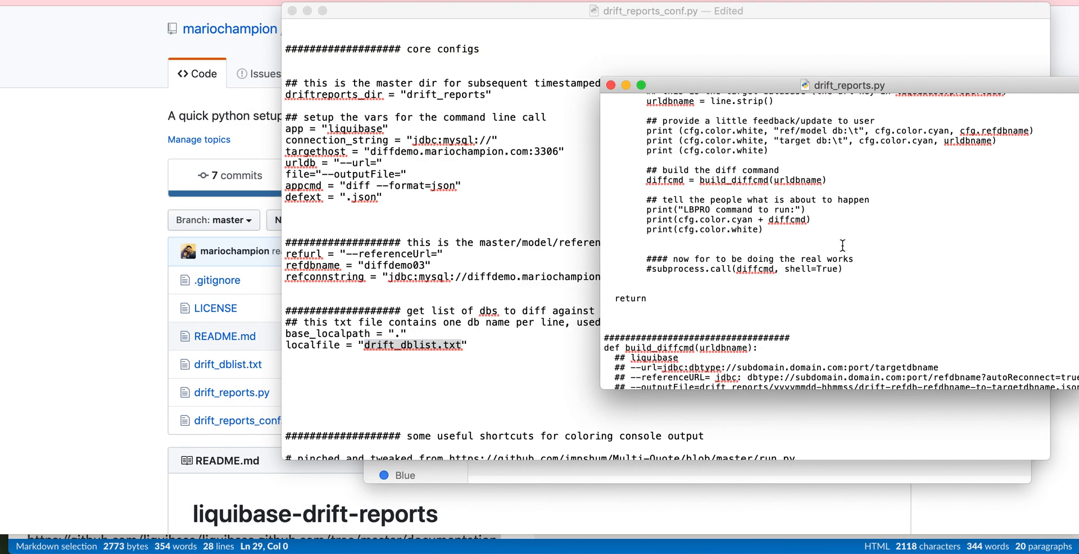
mouse_move(108, 256)
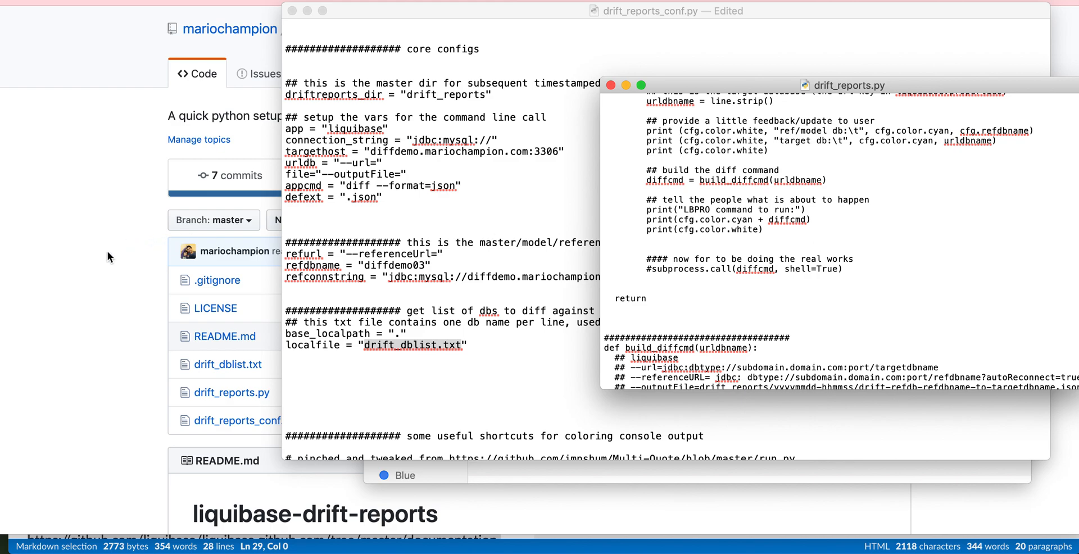